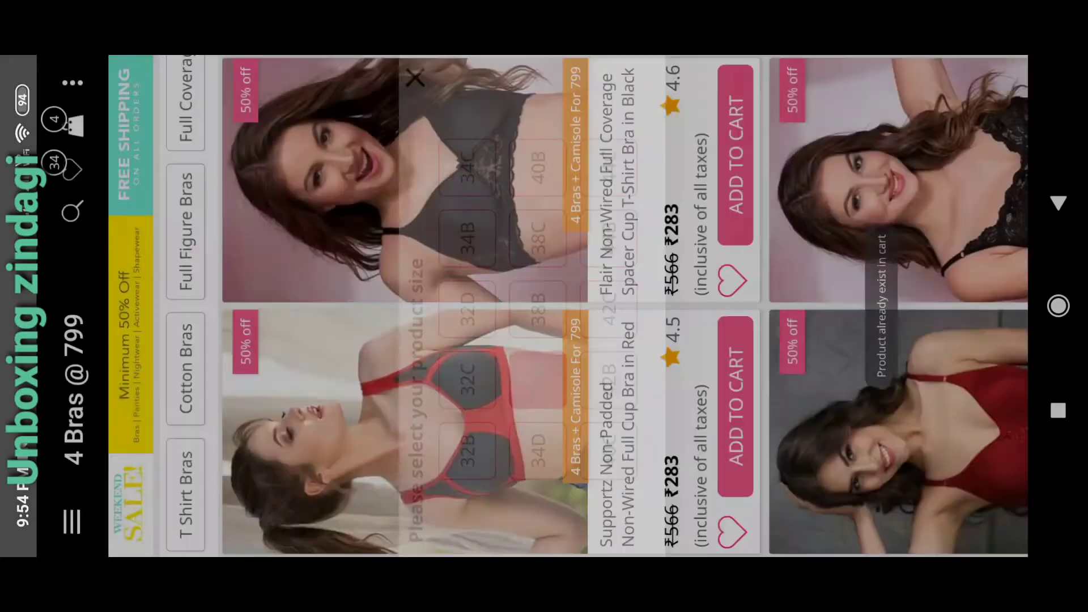
- Open the maroon Flair Full Coverage T-Shirt Bra from the 4 Bras @ 799 listing
left_click(417, 77)
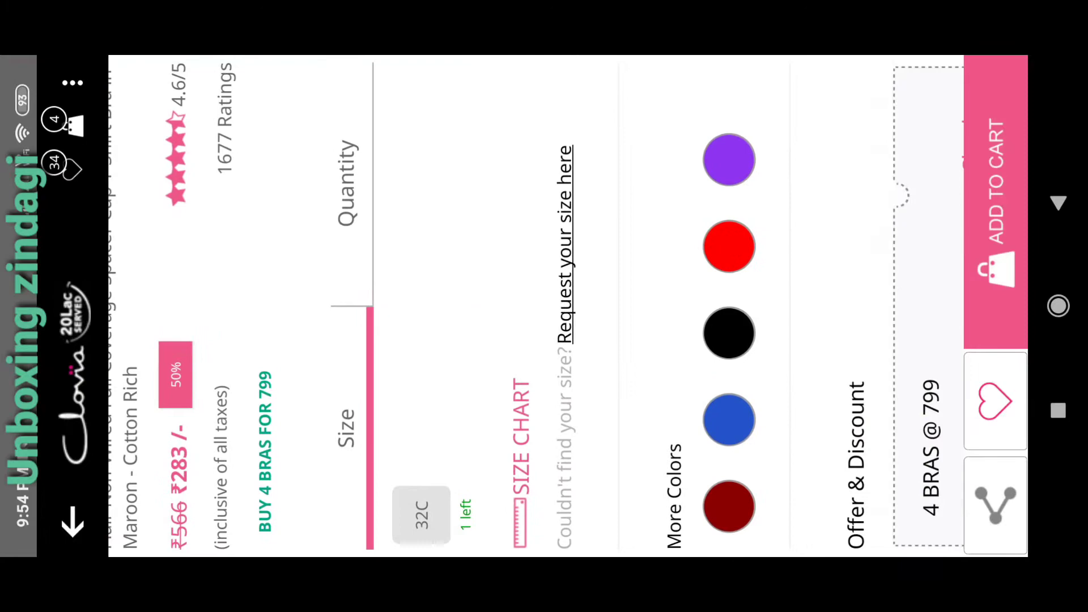
- Check the size chart and add the red Supportz full cup bra to the cart
scroll("down", 3)
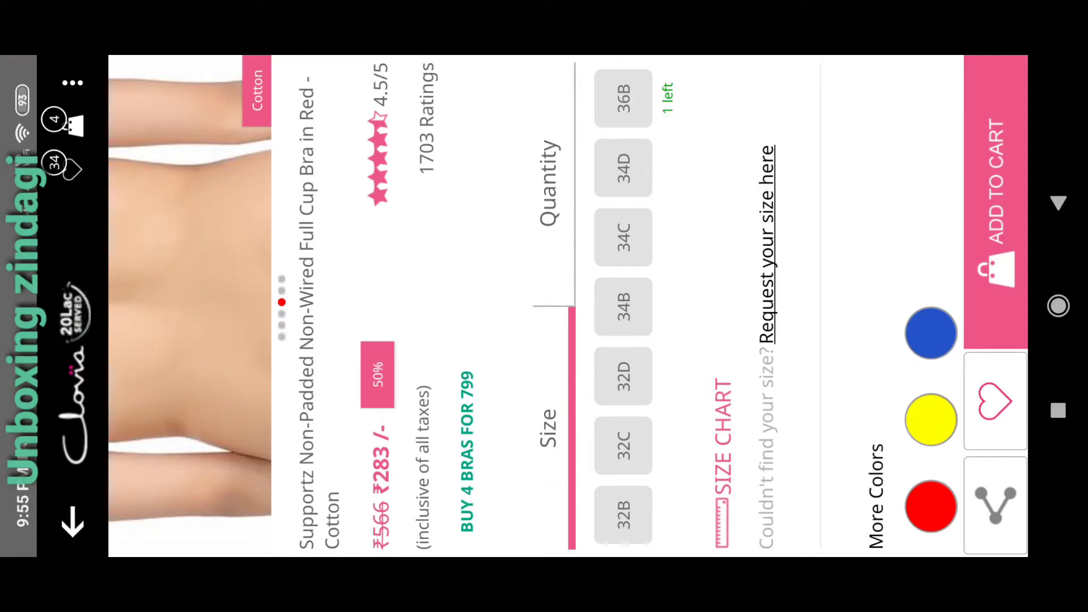
left_click(719, 430)
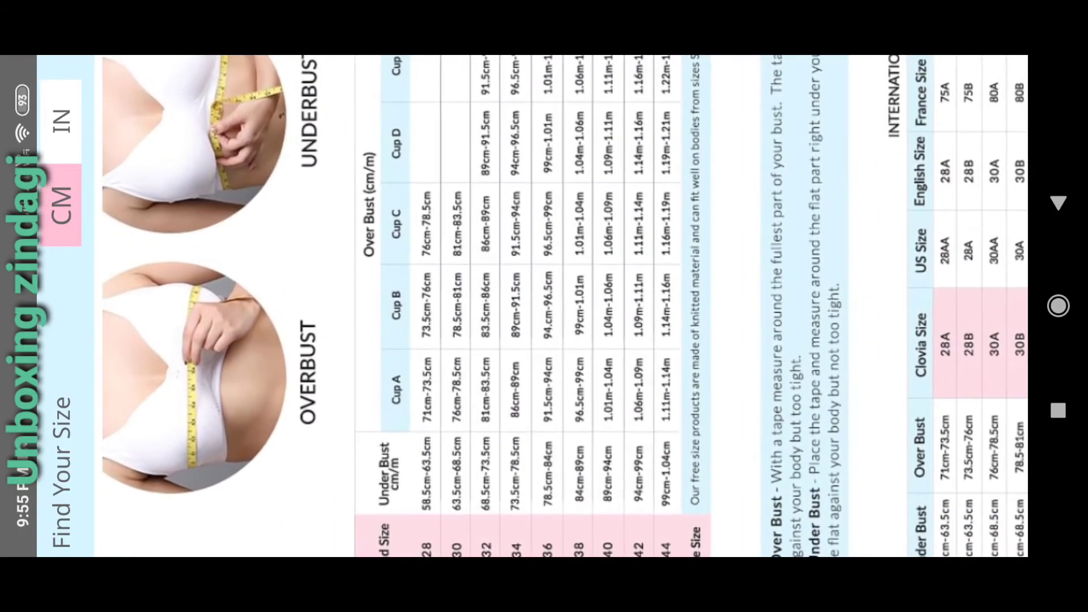
scroll("down", 3)
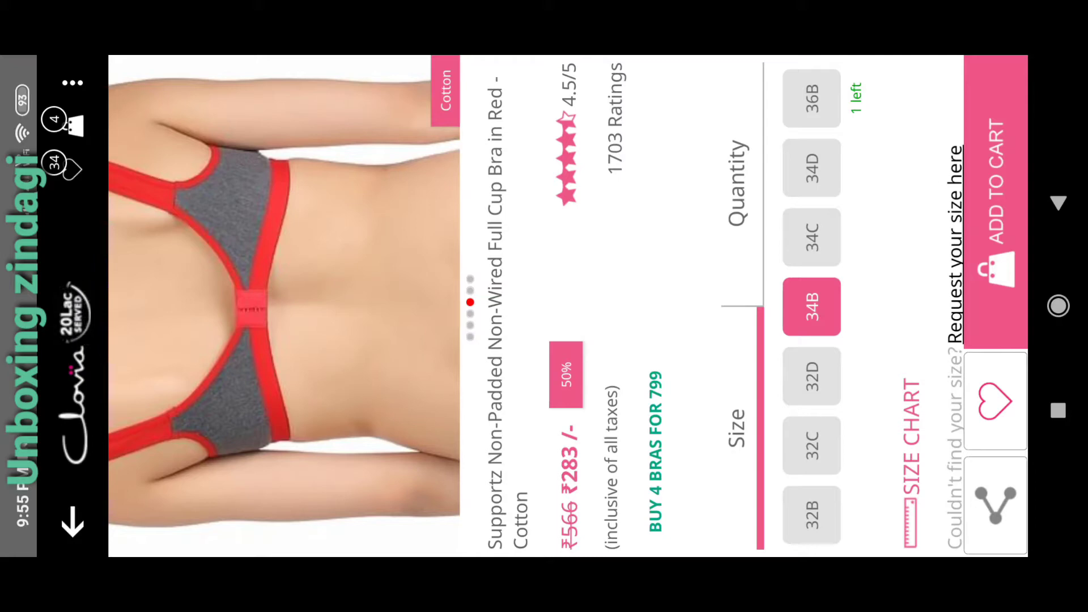
left_click(995, 236)
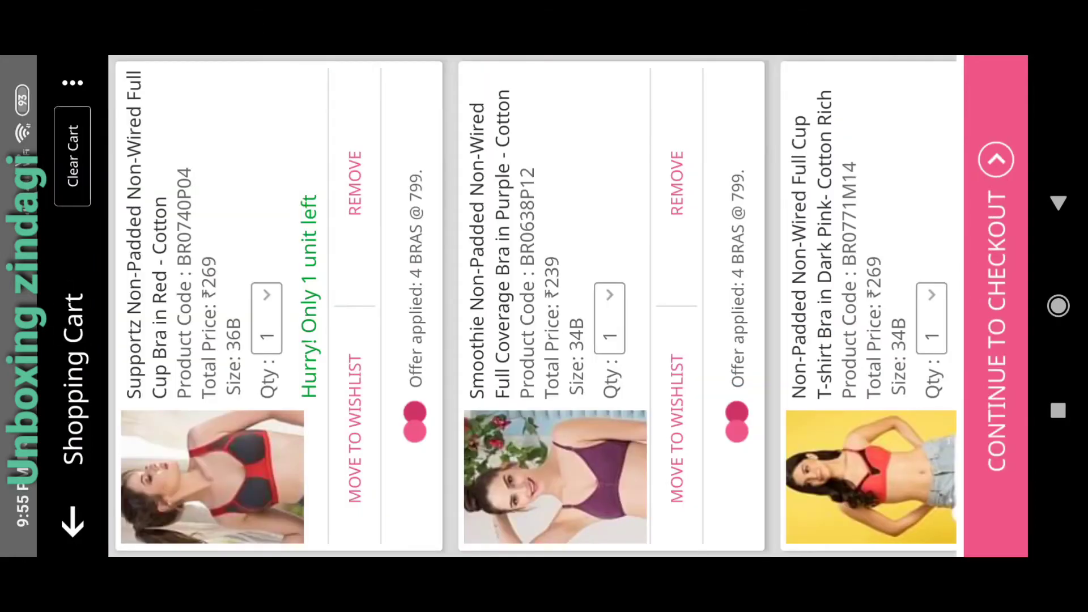
- Scroll the cart past the free facial wipes and camisole gifts to the coupons
scroll("right", 3)
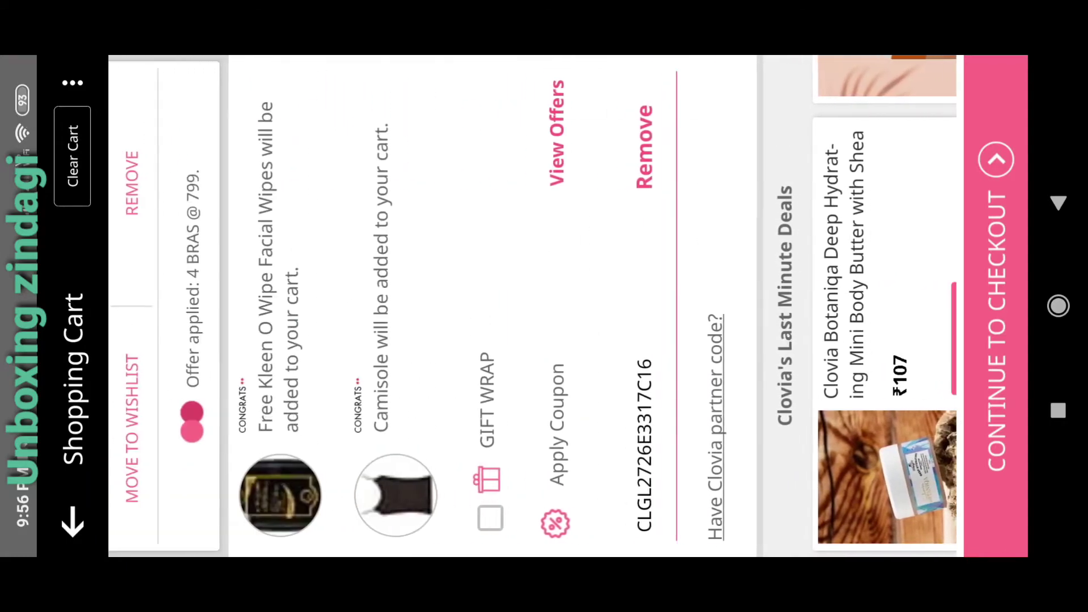
scroll("right", 3)
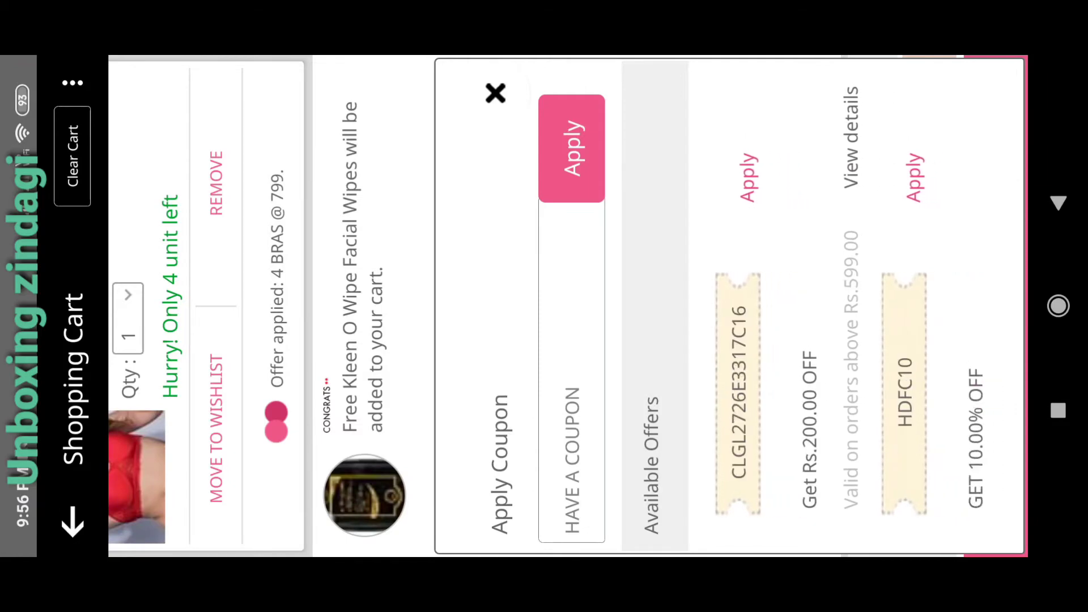
left_click(495, 93)
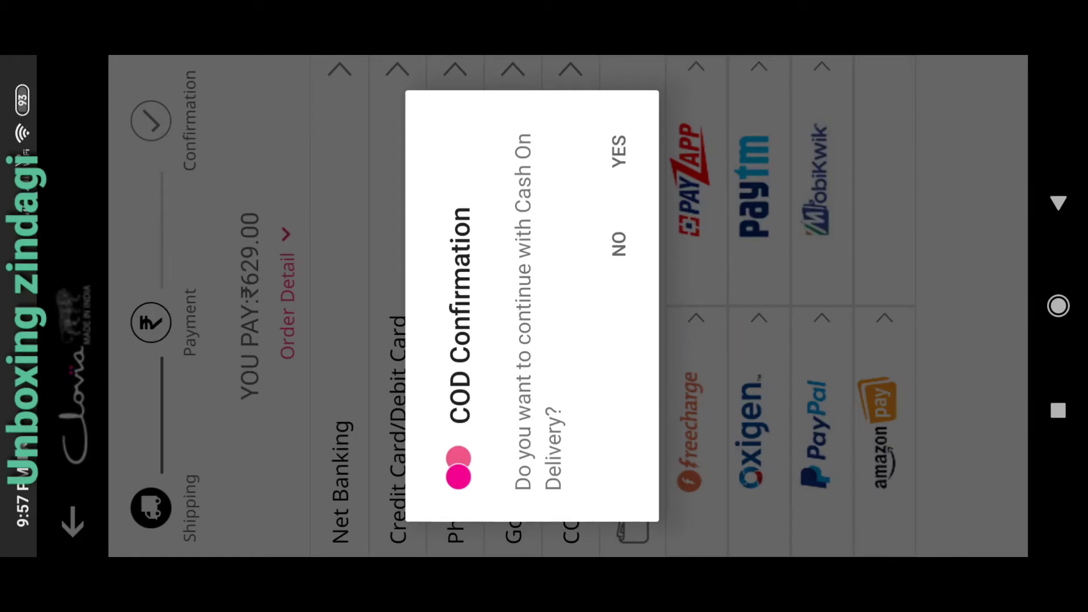
- Confirm cash on delivery and dismiss the app rating popup
left_click(619, 154)
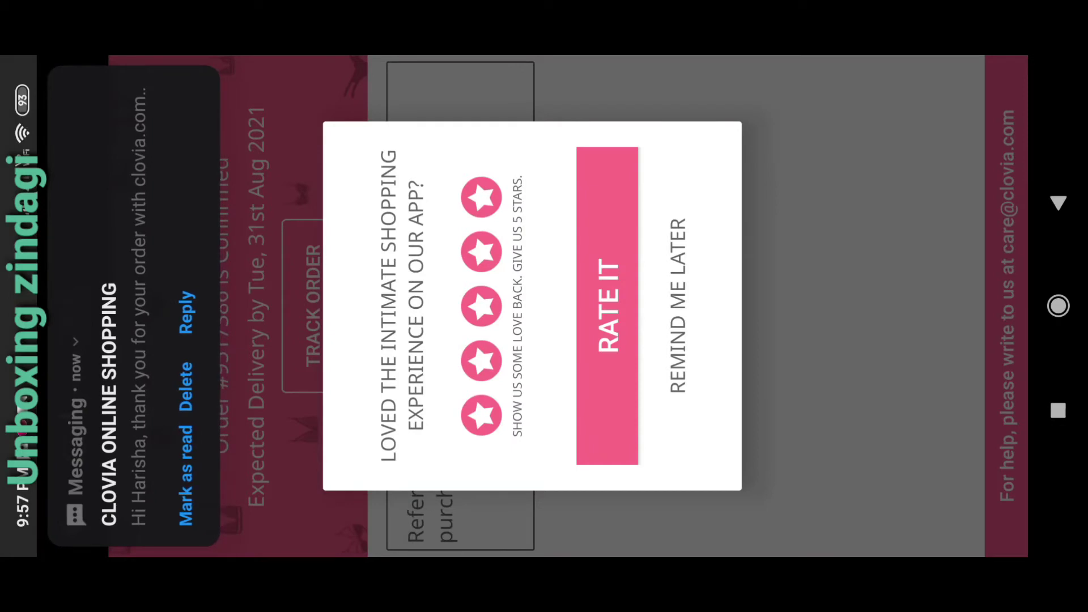
left_click(680, 302)
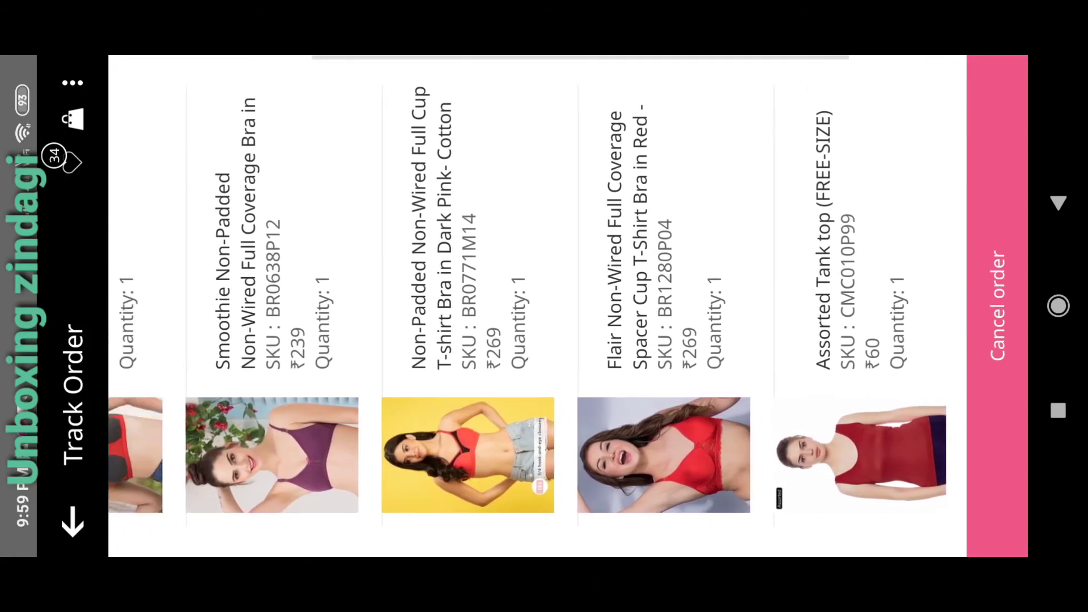
- Scroll to the order summary showing the ₹629 COD order shipped, due 01/09/2021
scroll("left", 3)
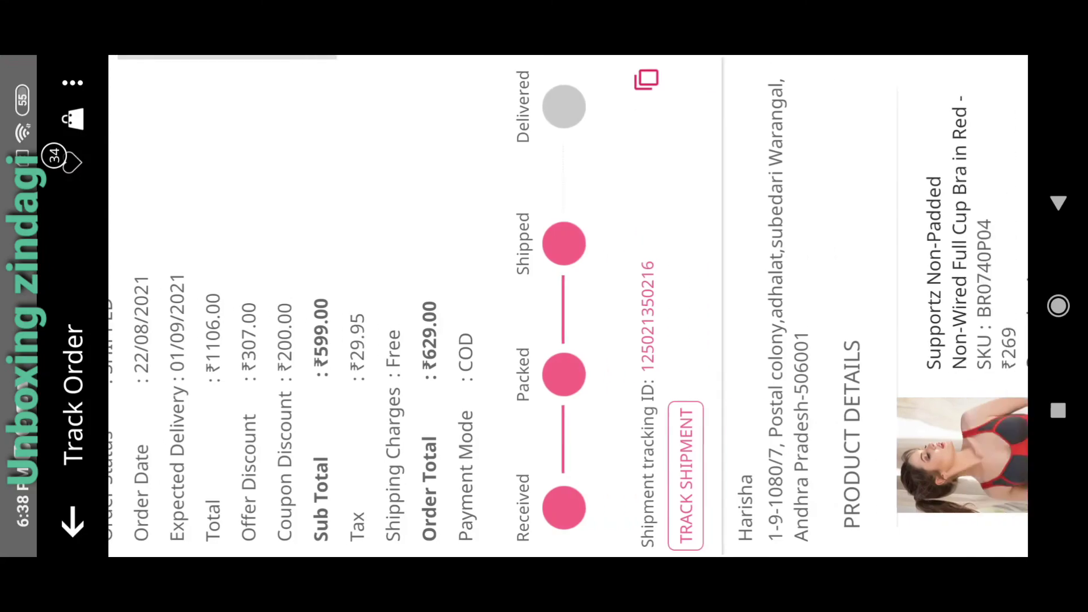
scroll("down", 3)
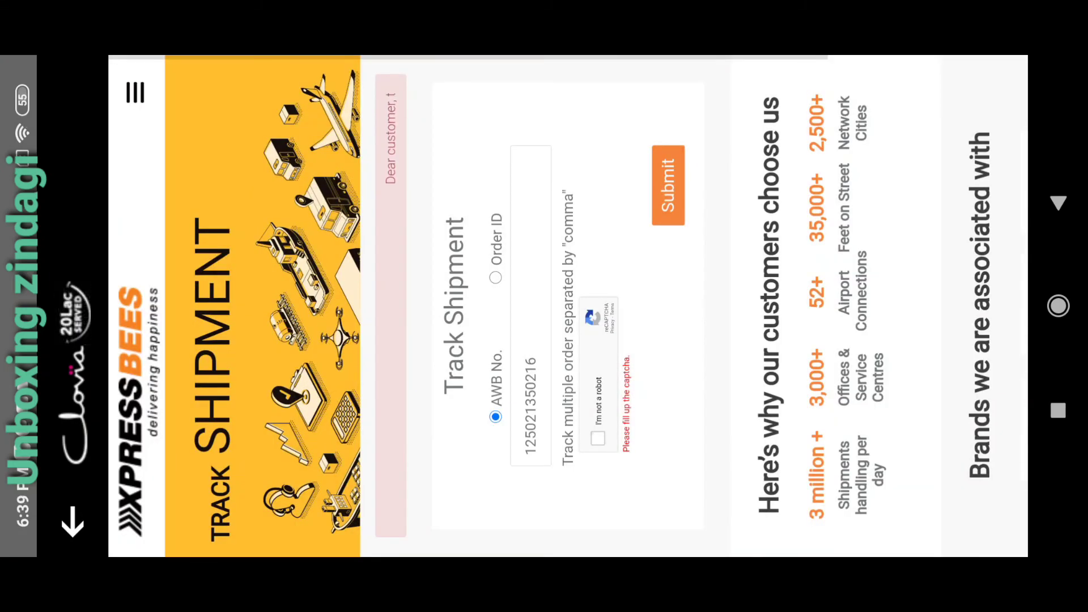
left_click(597, 437)
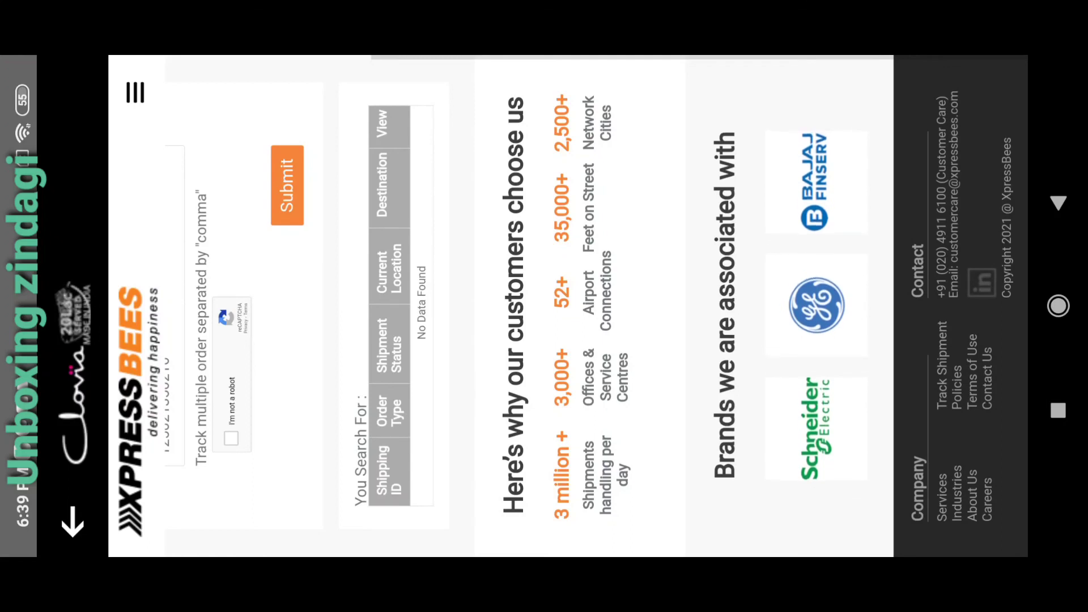
scroll("right", 3)
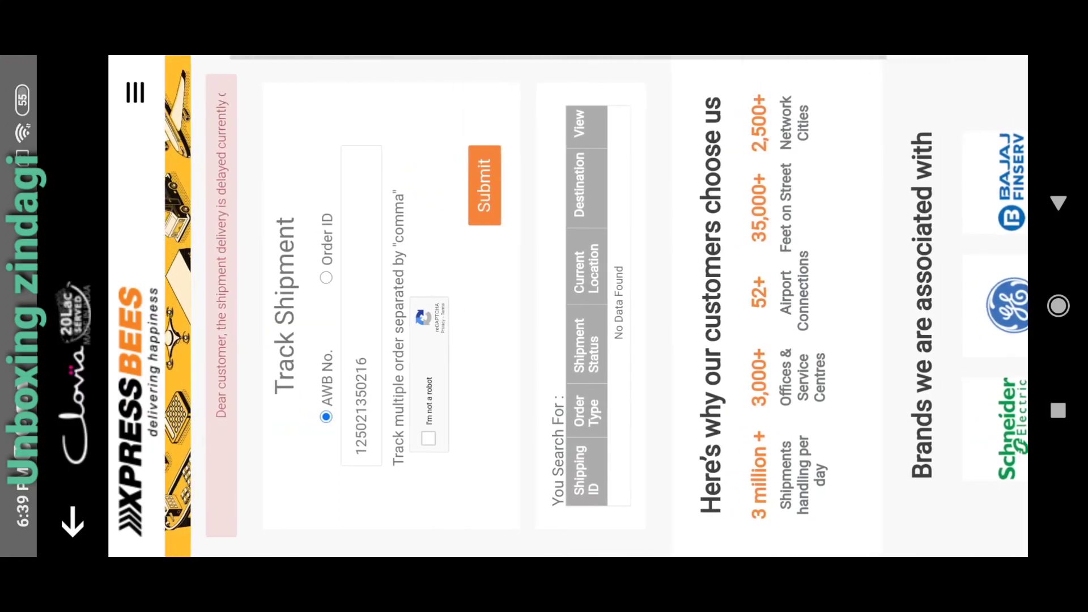